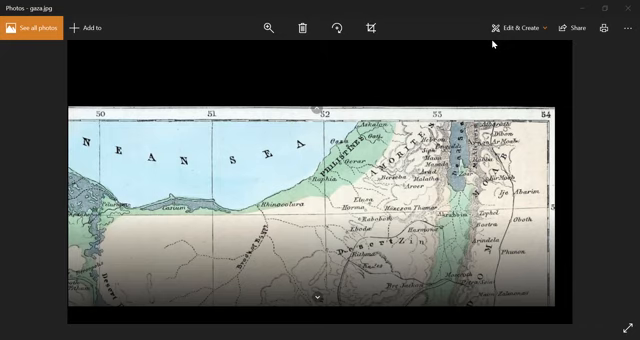
mouse_move(490, 44)
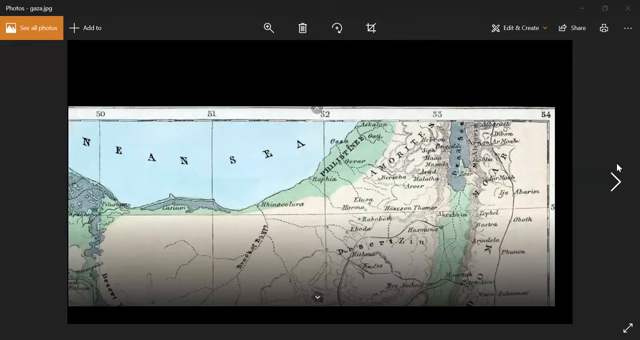
Advance in Photos to the 'Gaza – The Royal Treasury?' notes slide, gaza-ex.jpg
click(618, 181)
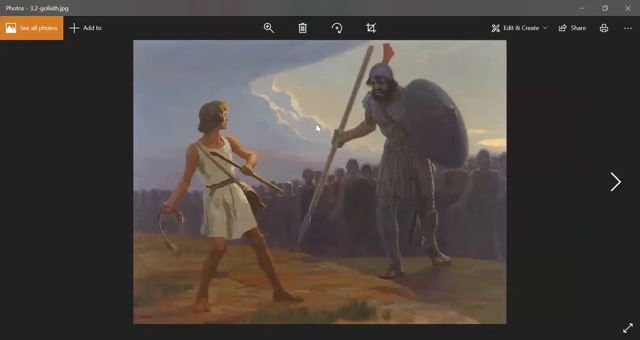
mouse_move(228, 170)
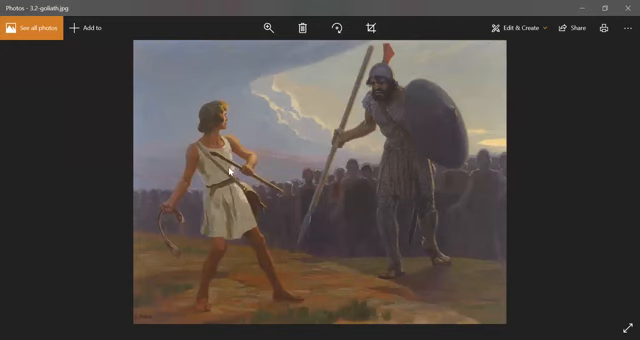
mouse_move(223, 213)
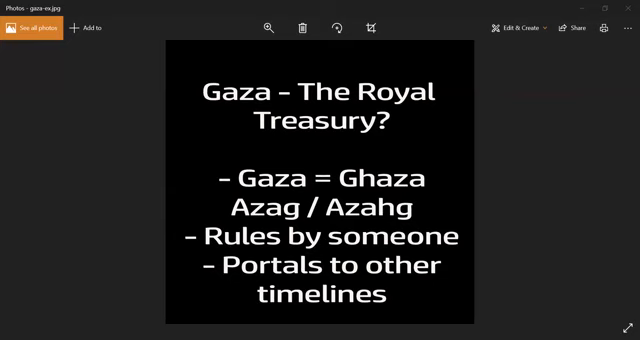
mouse_move(622, 272)
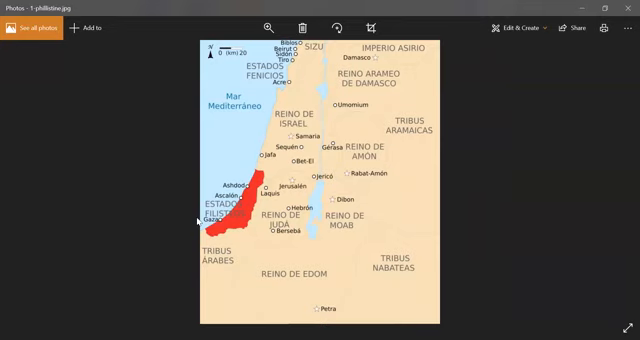
mouse_move(518, 190)
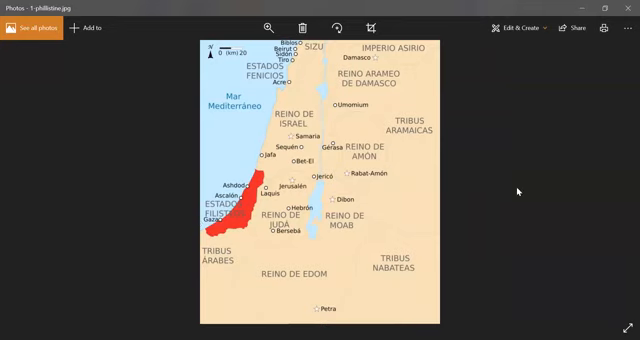